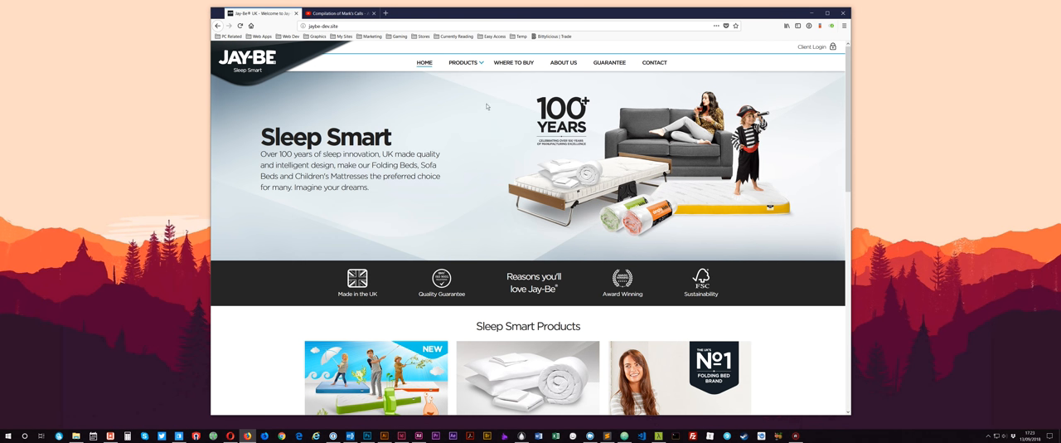
mouse_move(538, 150)
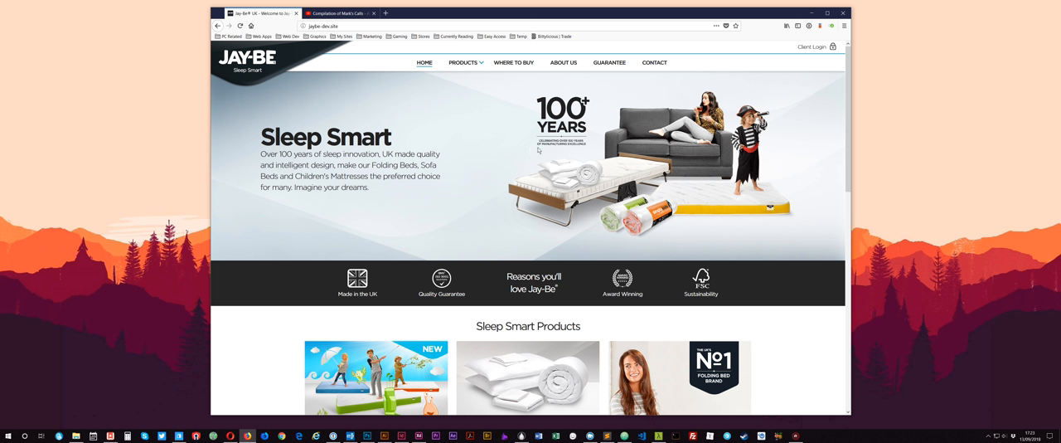
mouse_move(624, 153)
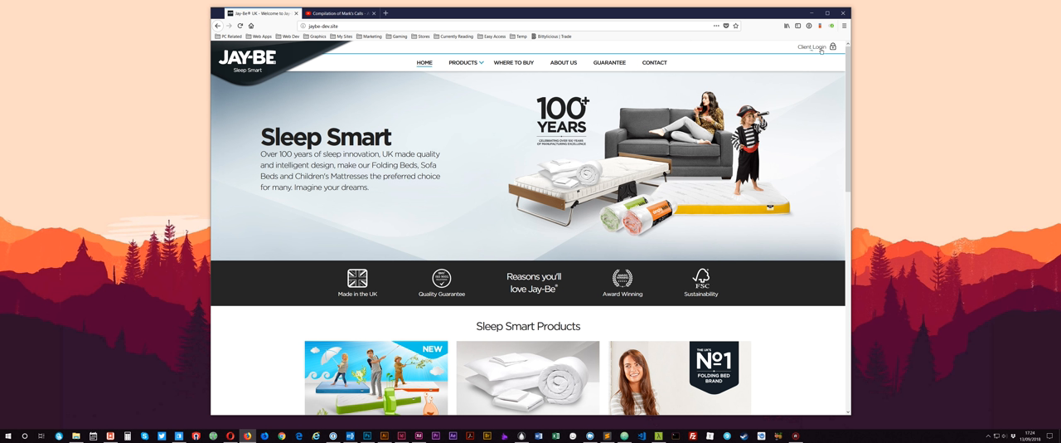
Log in to the Jay-Be client area as 'jaybe' and dismiss the save-password prompt.
left_click(812, 47)
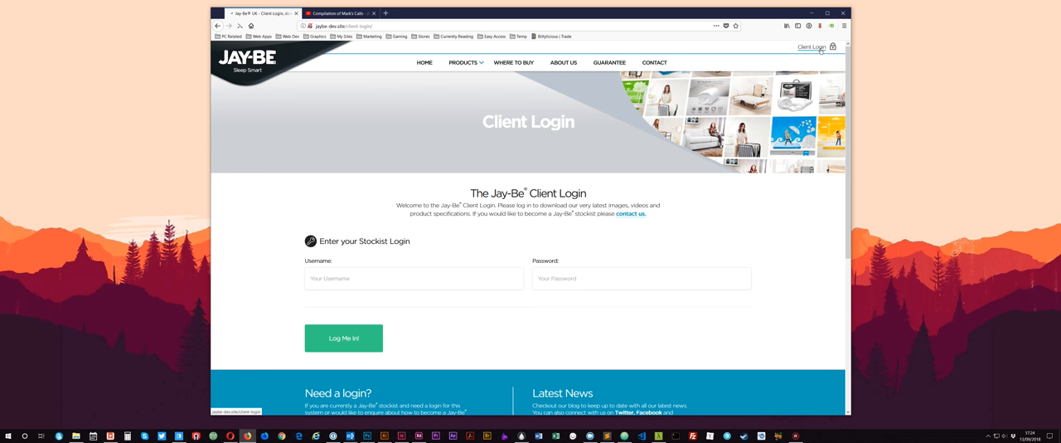
left_click(414, 278)
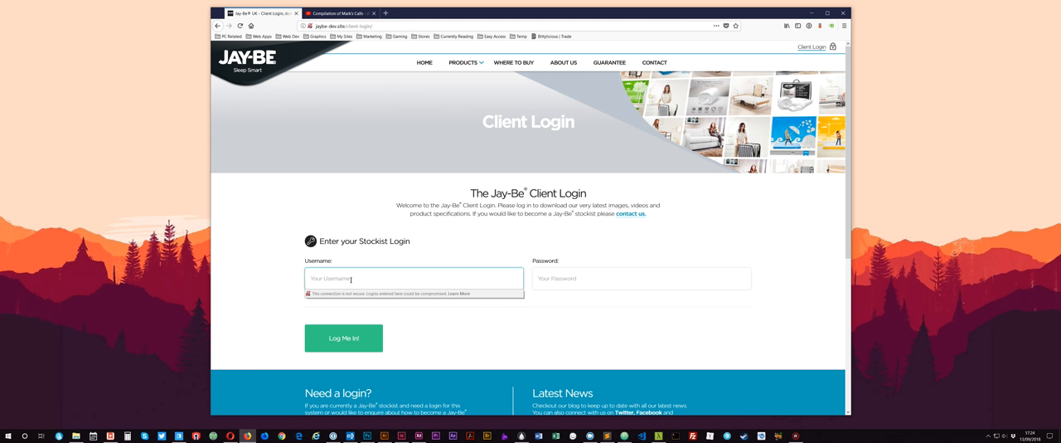
type("jaybe")
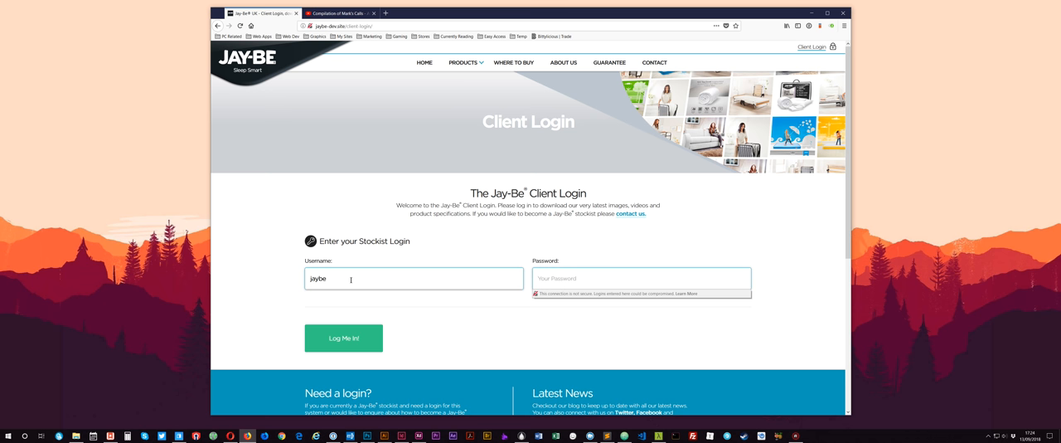
left_click(343, 338)
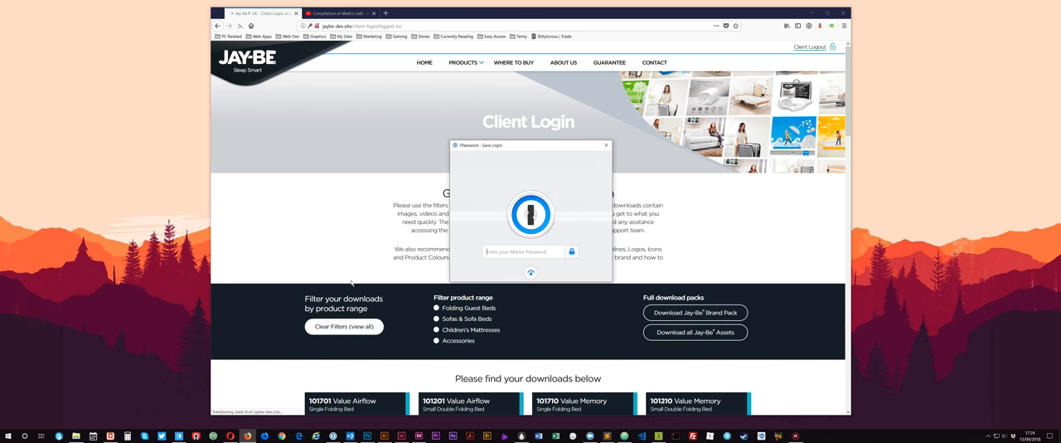
left_click(606, 145)
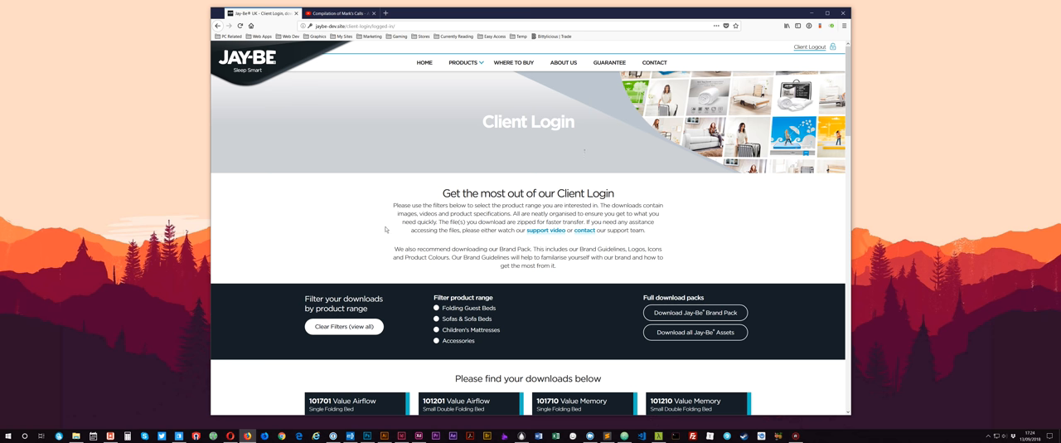
scroll("down", 3)
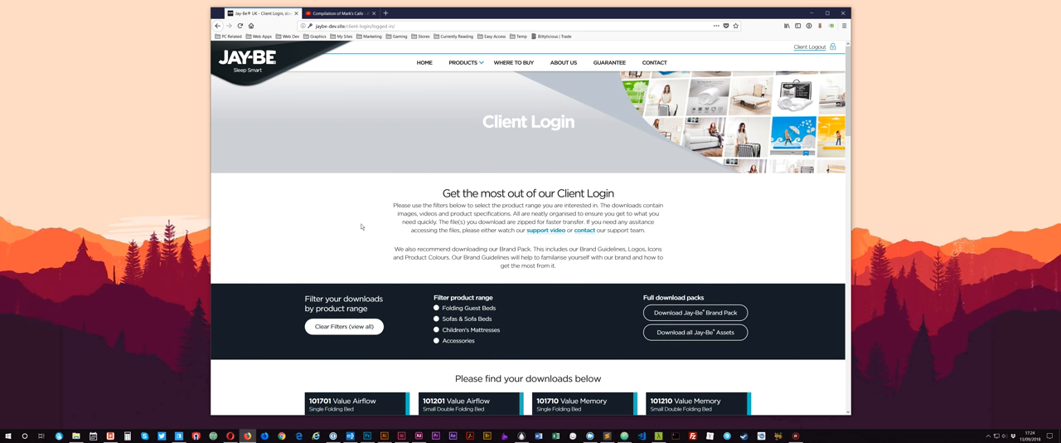
mouse_move(745, 290)
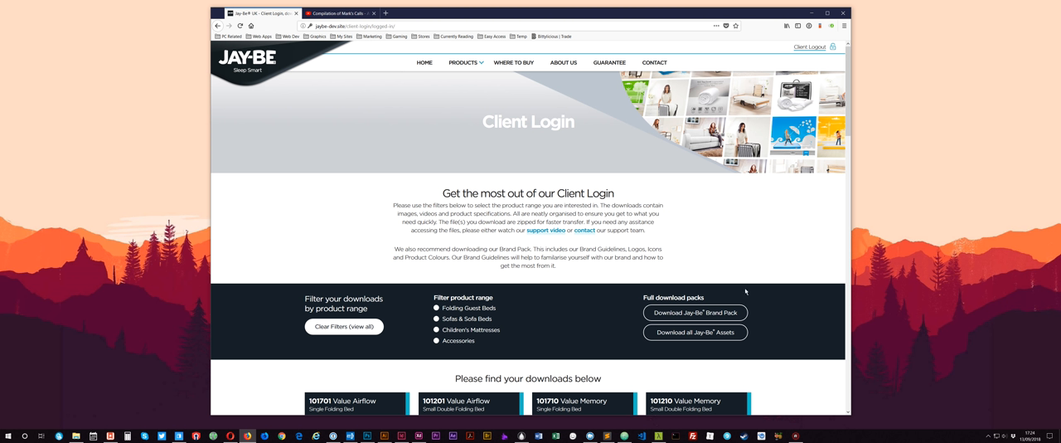
mouse_move(694, 313)
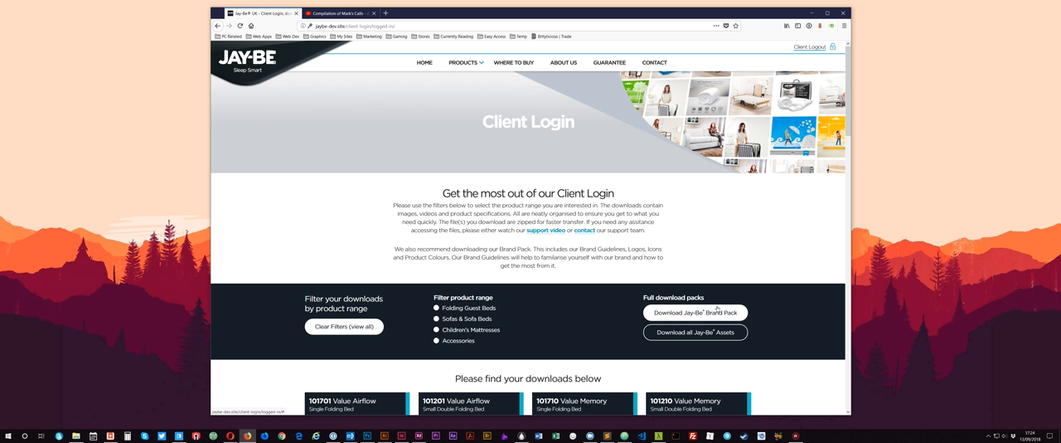
mouse_move(767, 304)
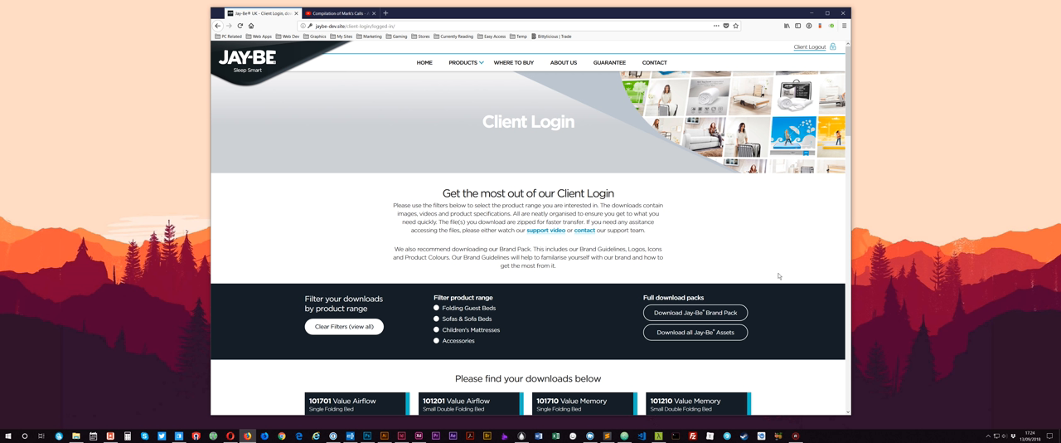
mouse_move(709, 251)
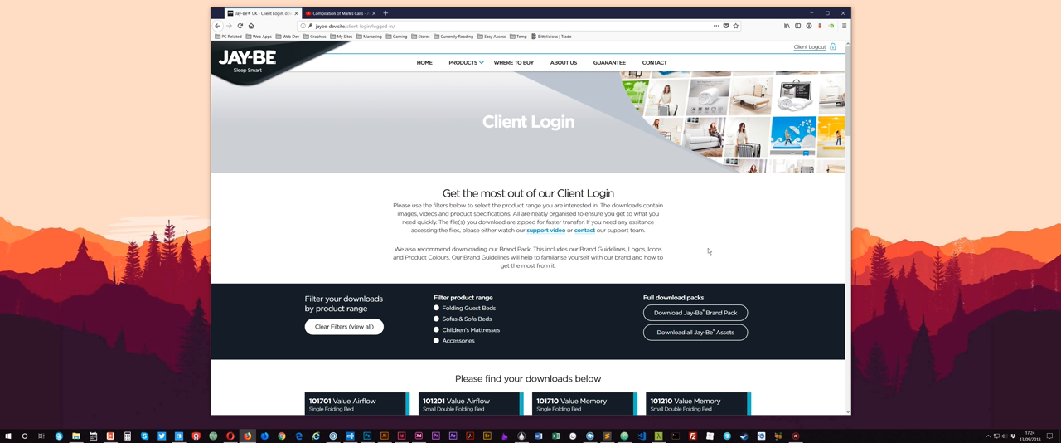
mouse_move(716, 265)
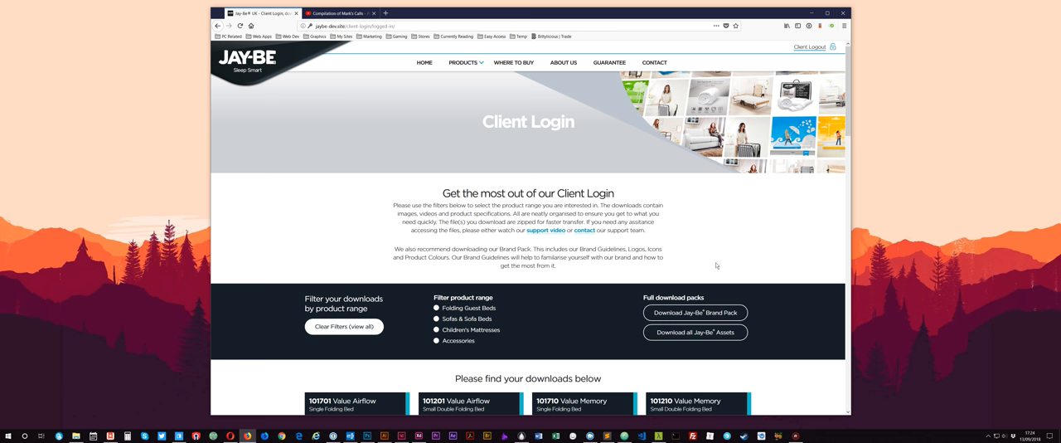
mouse_move(694, 312)
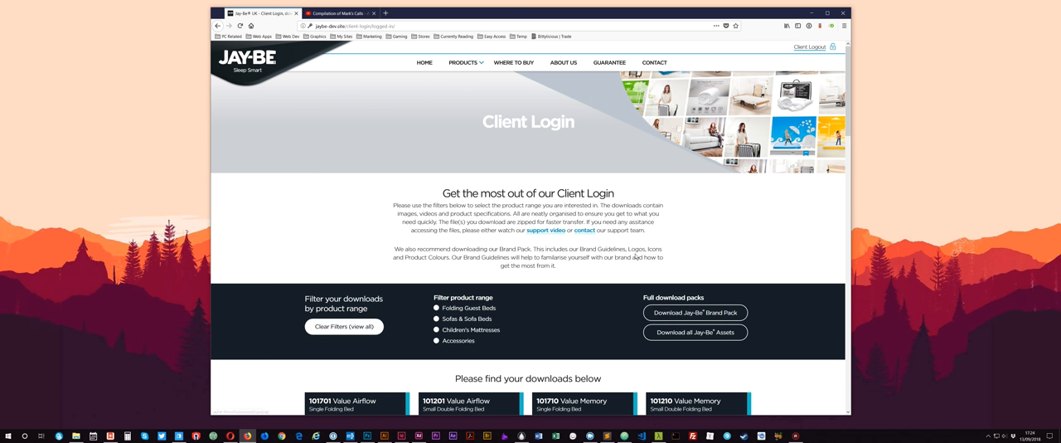
scroll("down", 3)
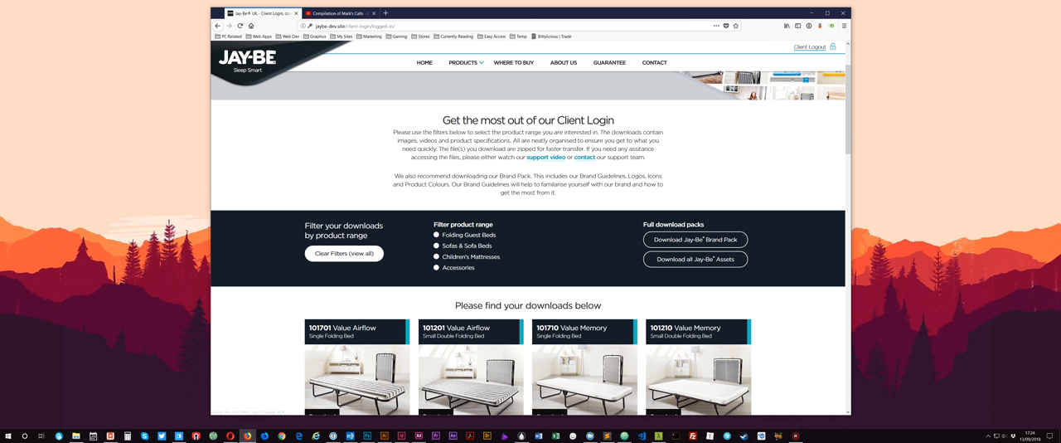
mouse_move(431, 198)
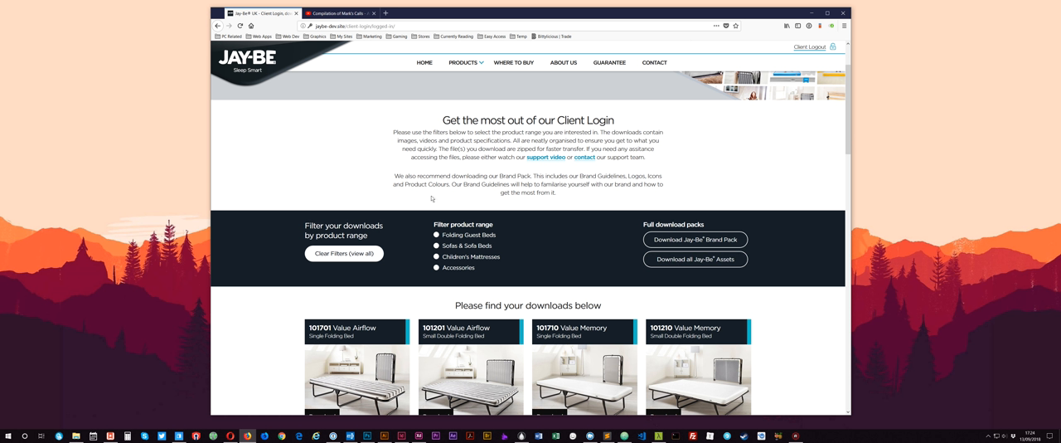
mouse_move(547, 273)
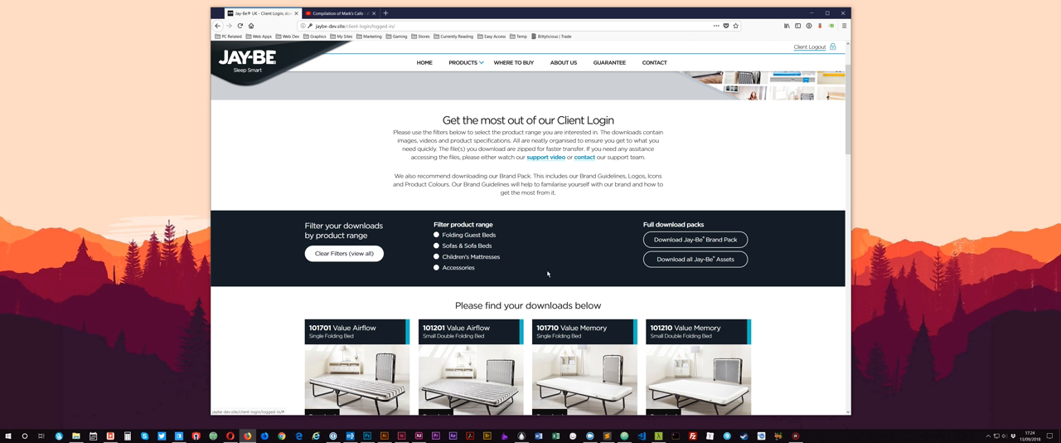
mouse_move(474, 296)
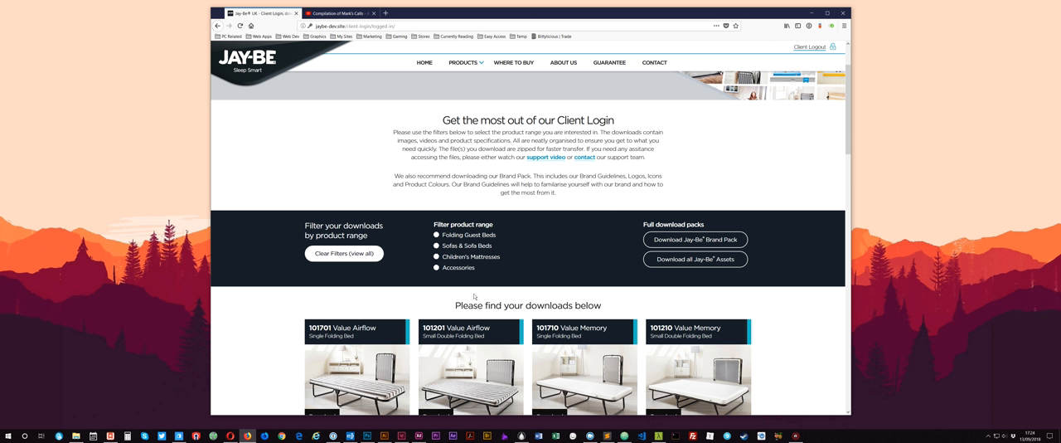
mouse_move(429, 277)
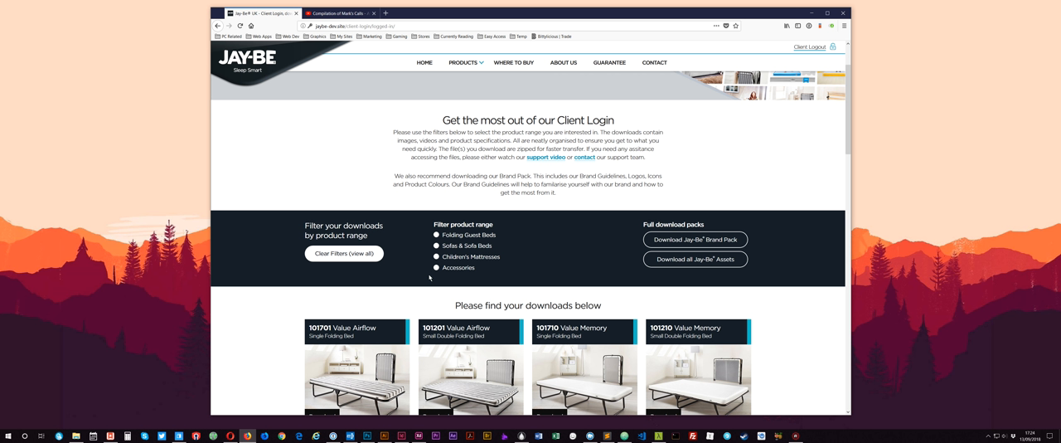
mouse_move(450, 277)
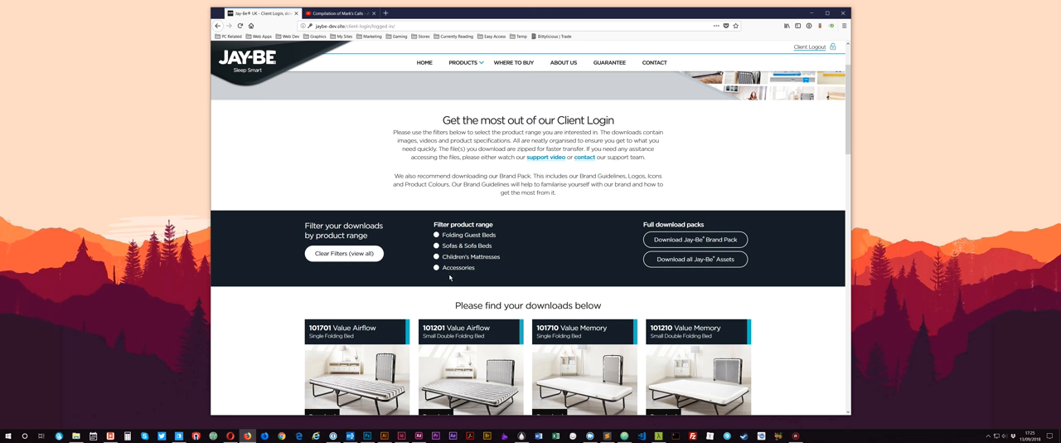
mouse_move(447, 278)
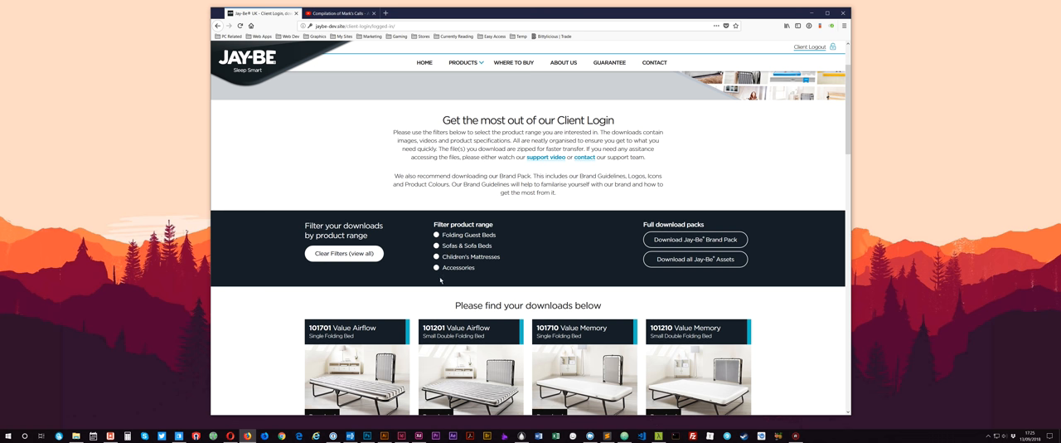
scroll("down", 3)
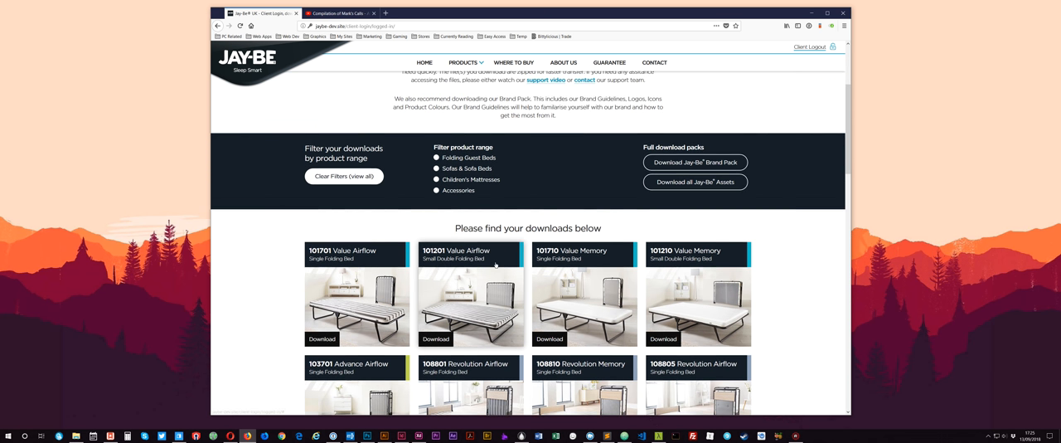
scroll("up", 3)
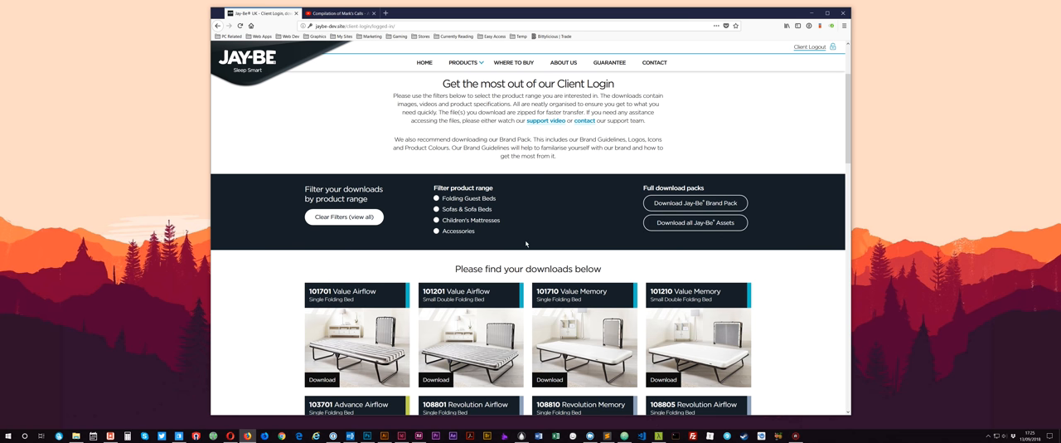
scroll("down", 3)
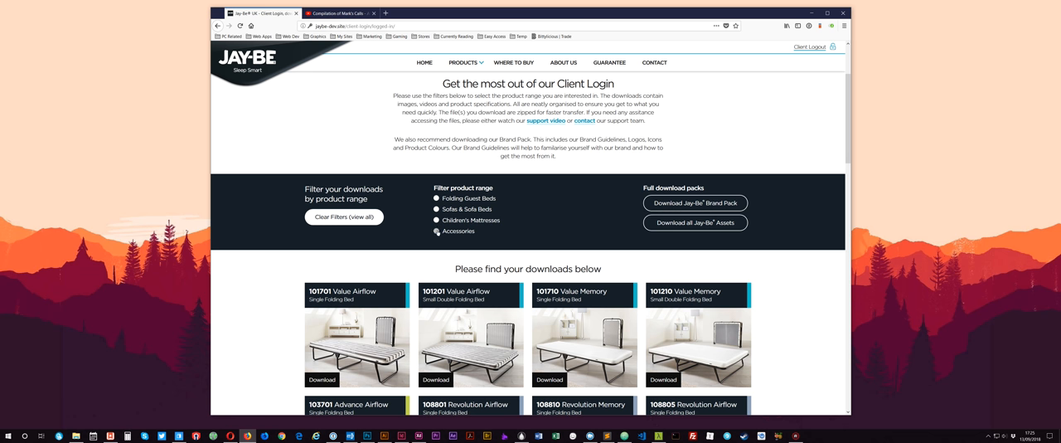
Filter the client downloads to Folding Guest Beds and scroll to the product downloads.
left_click(437, 231)
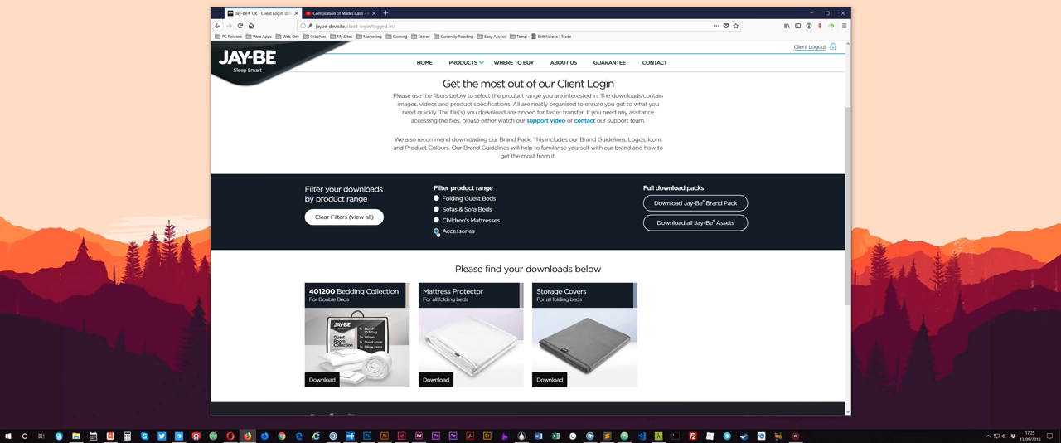
left_click(436, 220)
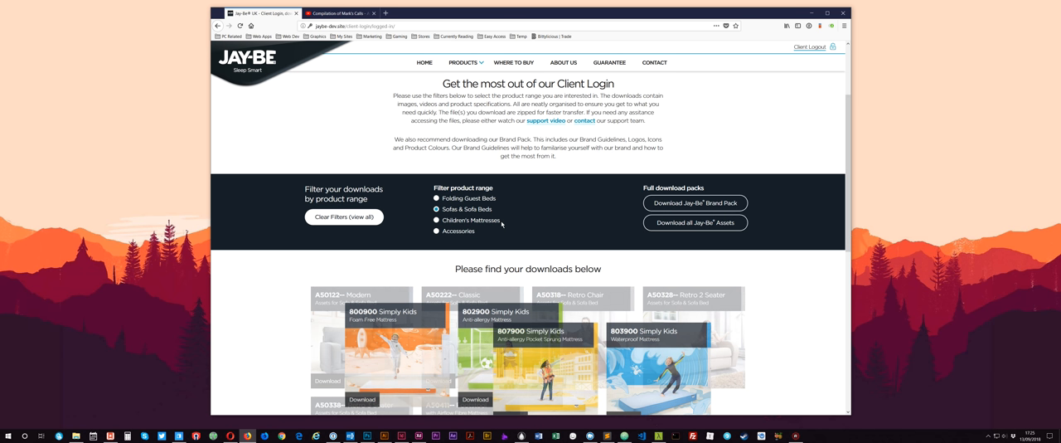
left_click(437, 209)
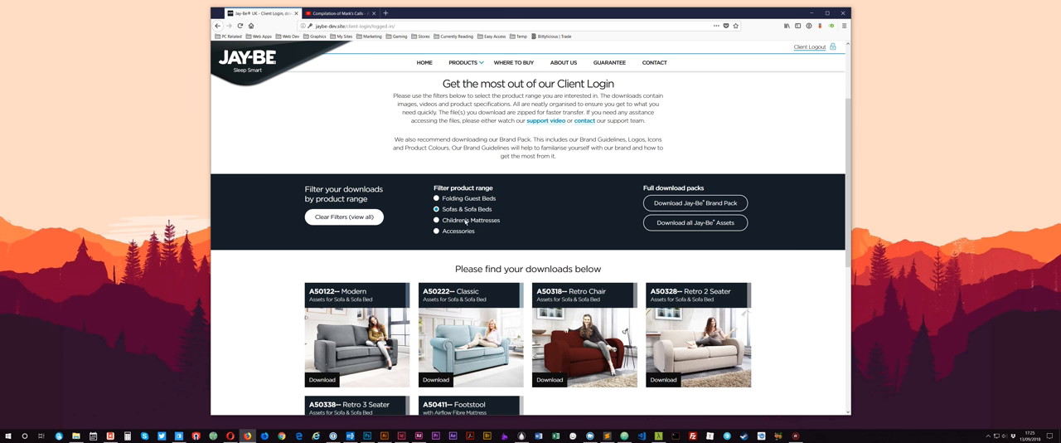
left_click(437, 198)
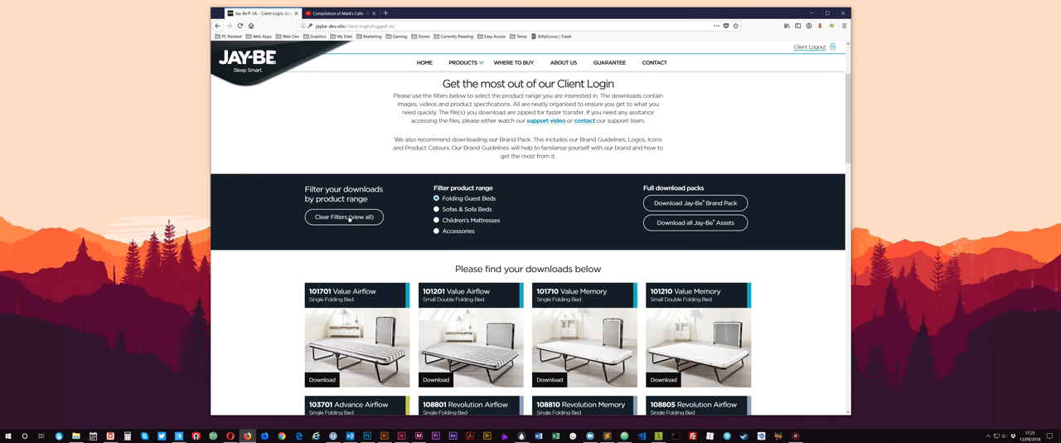
mouse_move(419, 225)
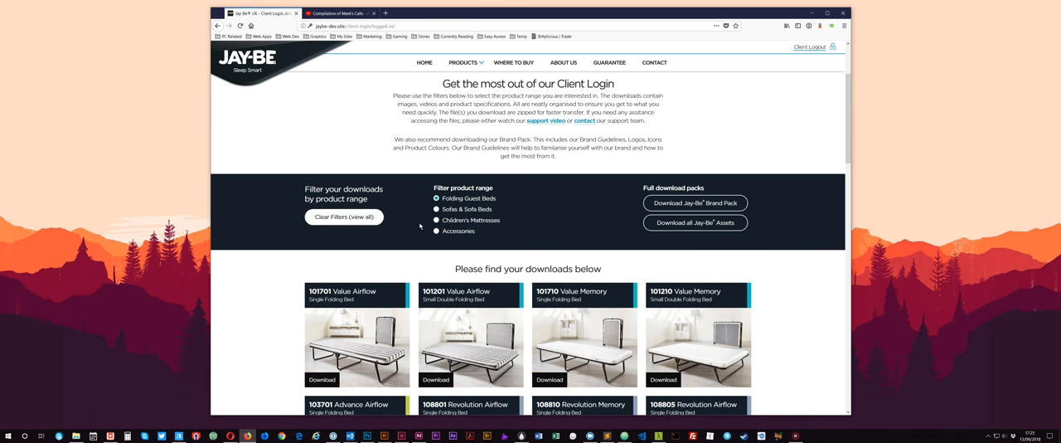
scroll("down", 3)
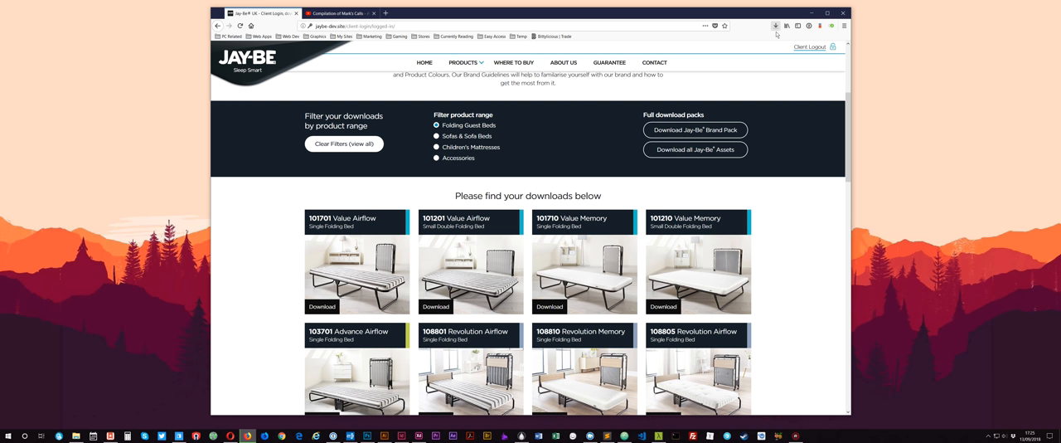
mouse_move(773, 28)
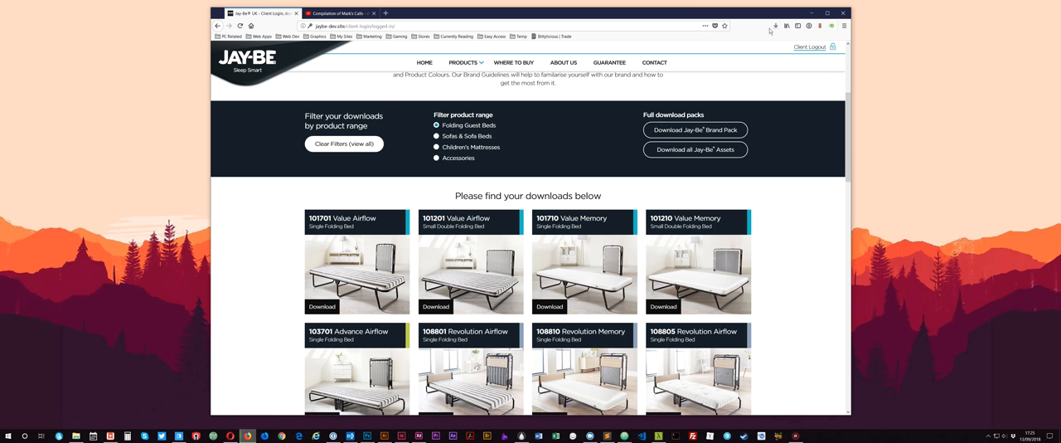
mouse_move(751, 47)
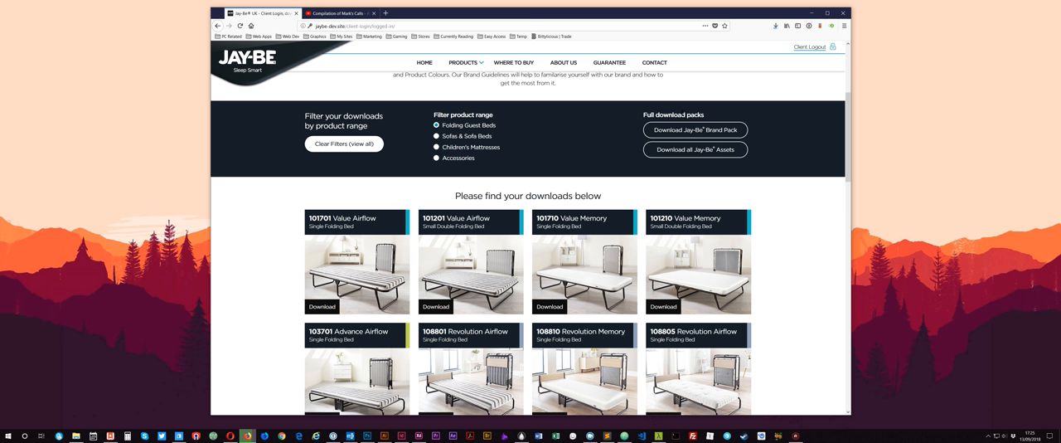
mouse_move(635, 135)
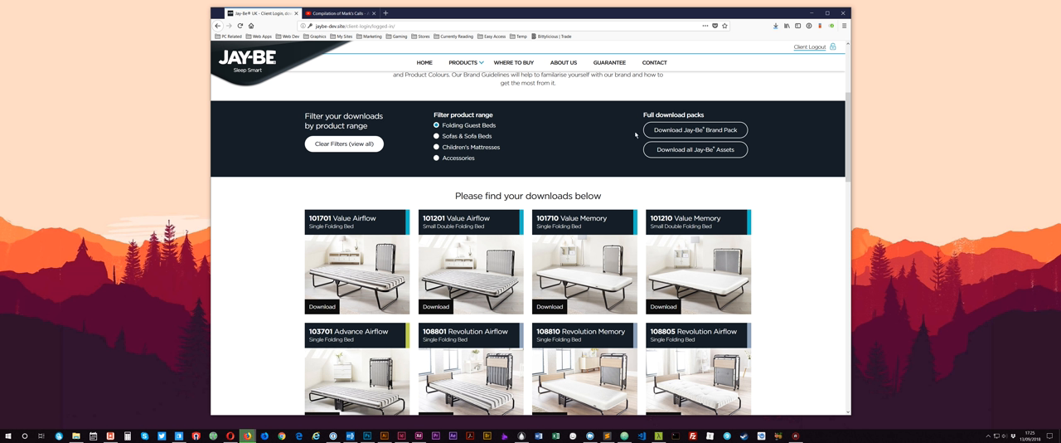
mouse_move(757, 64)
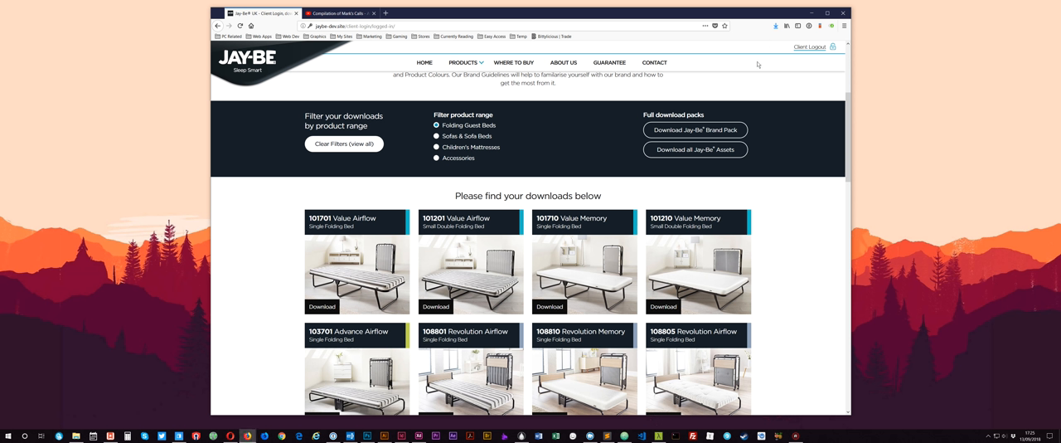
mouse_move(813, 46)
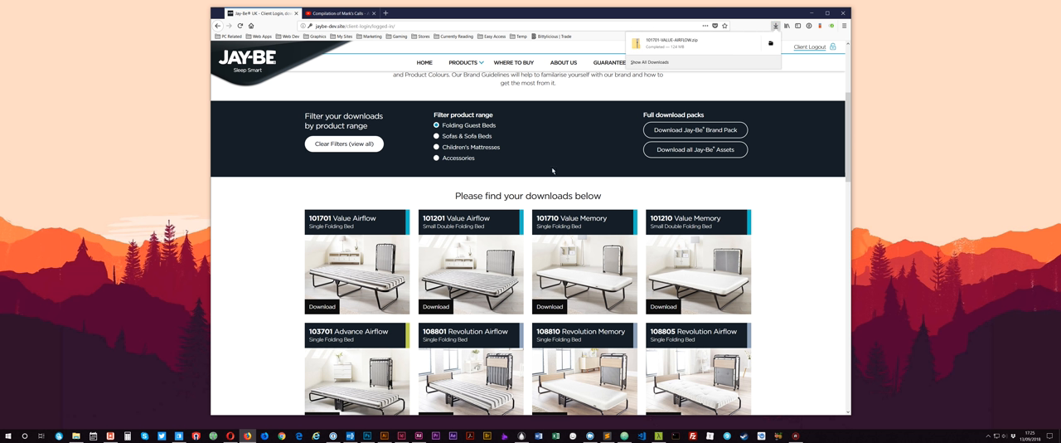
mouse_move(393, 185)
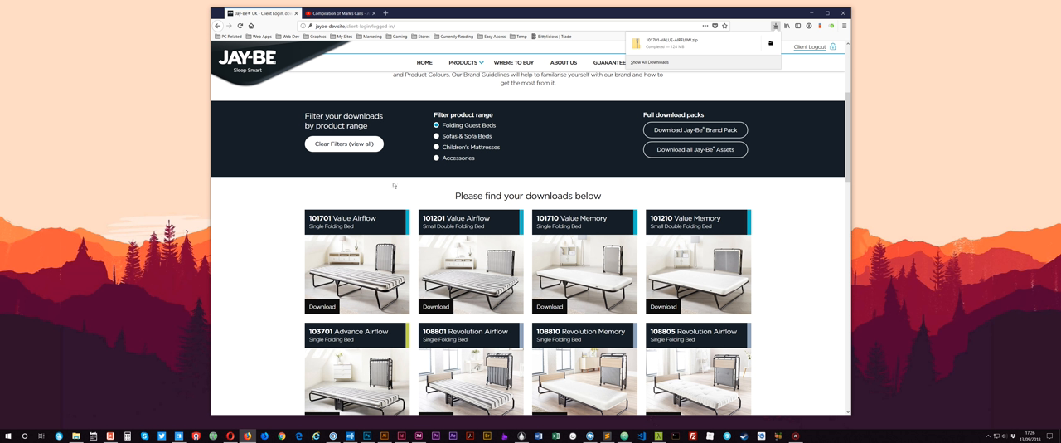
mouse_move(787, 220)
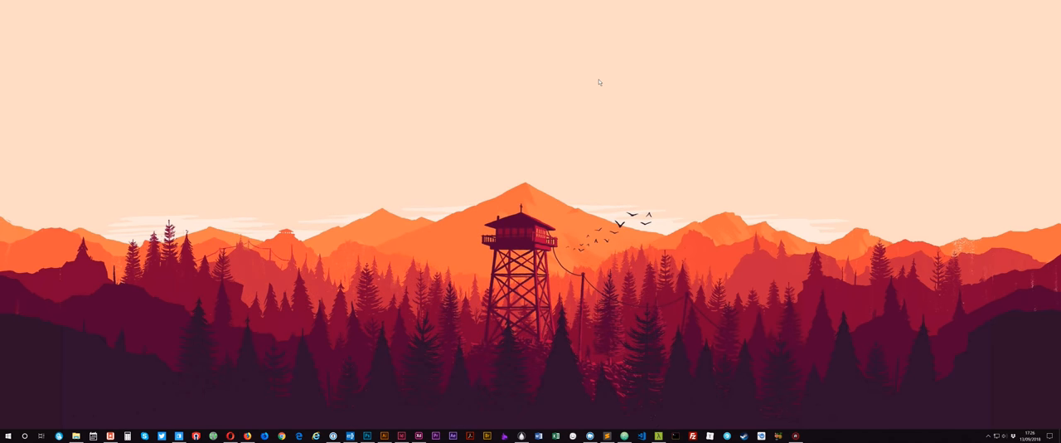
mouse_move(206, 268)
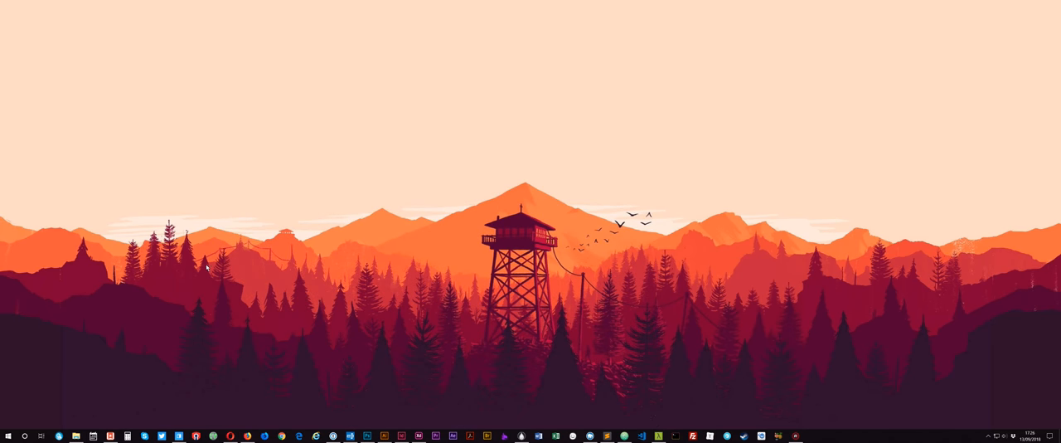
mouse_move(224, 193)
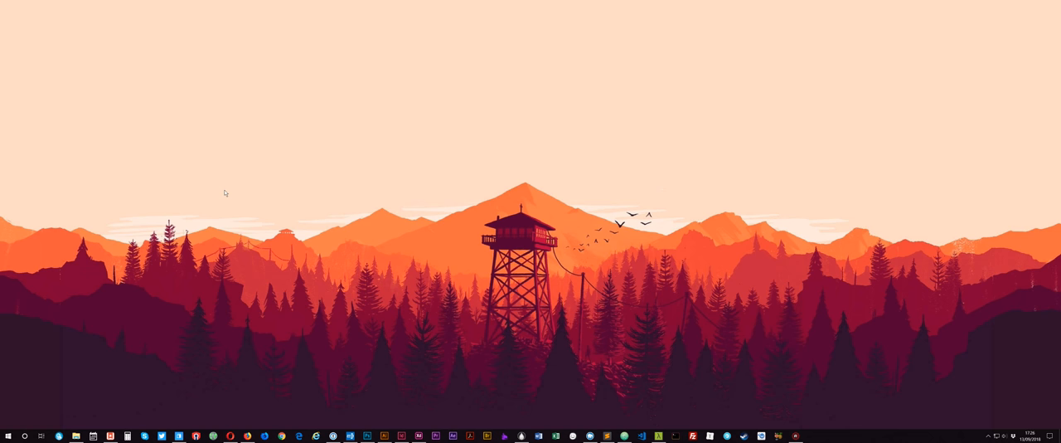
Open File Explorer from the taskbar.
left_click(77, 435)
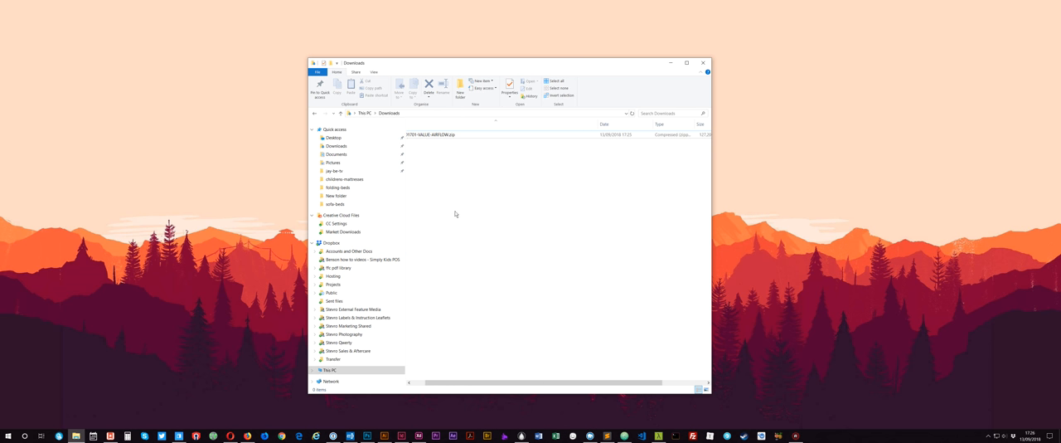
Go to This PC, open Downloads, and select 101701-VALUE-AIRFLOW.zip.
left_click(331, 370)
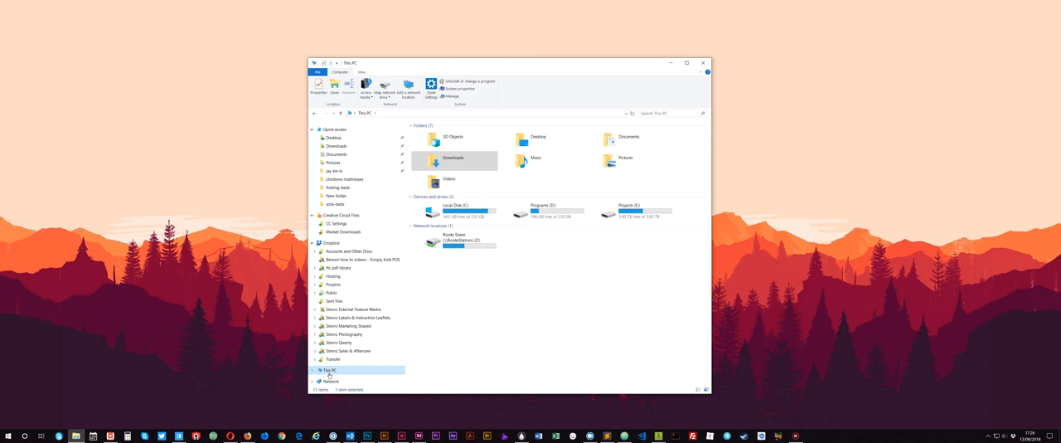
left_click(455, 158)
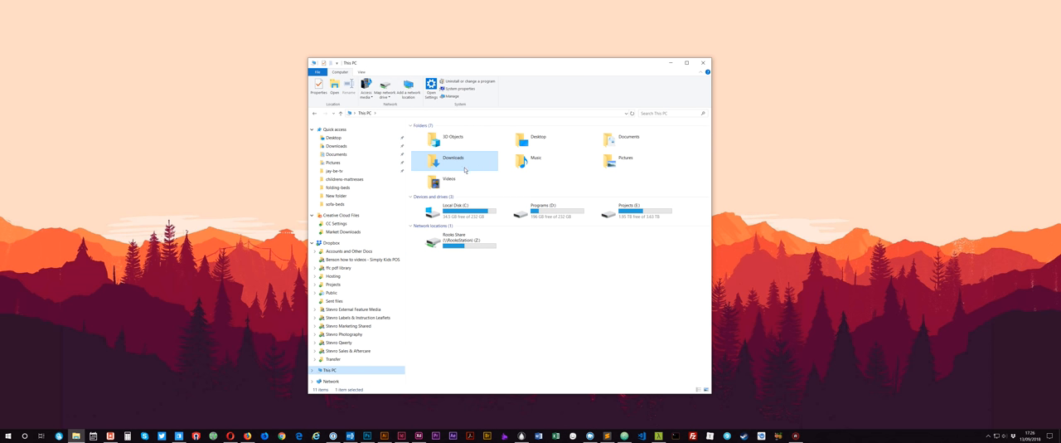
double_click(454, 159)
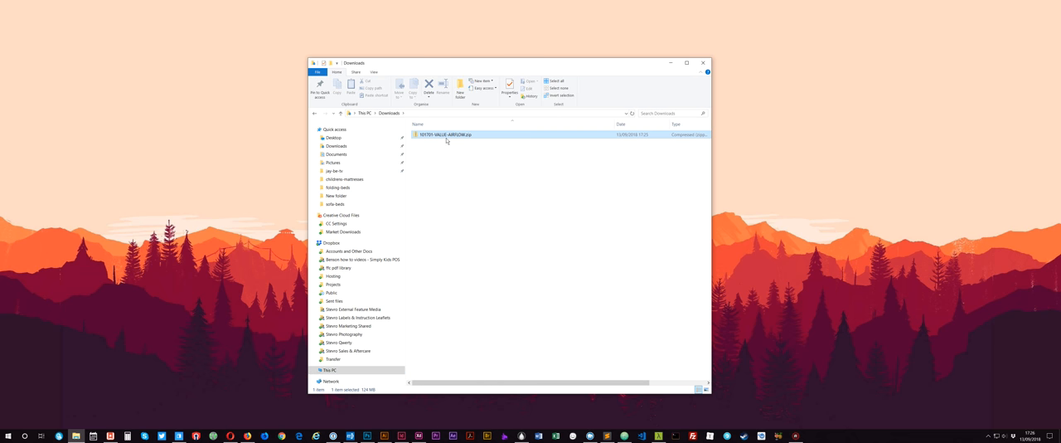
left_click(444, 134)
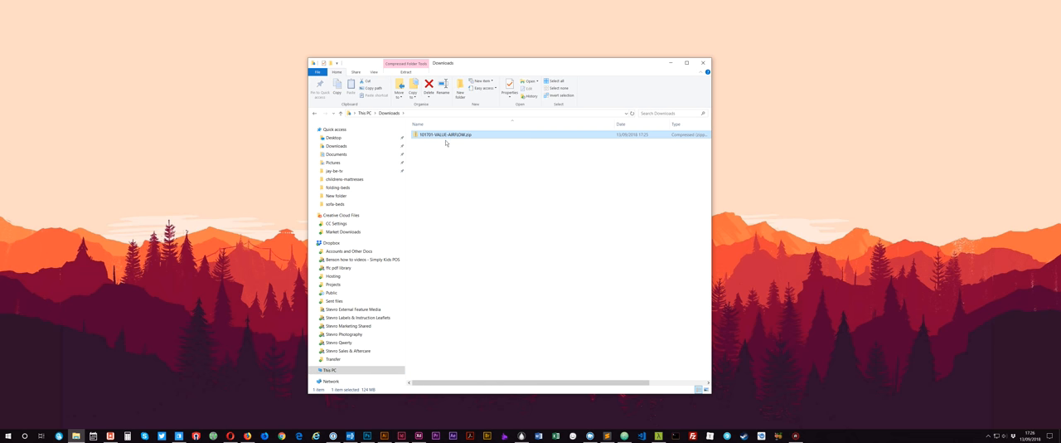
Extract All from 101701-VALUE-AIRFLOW.zip into the default Downloads destination.
right_click(445, 134)
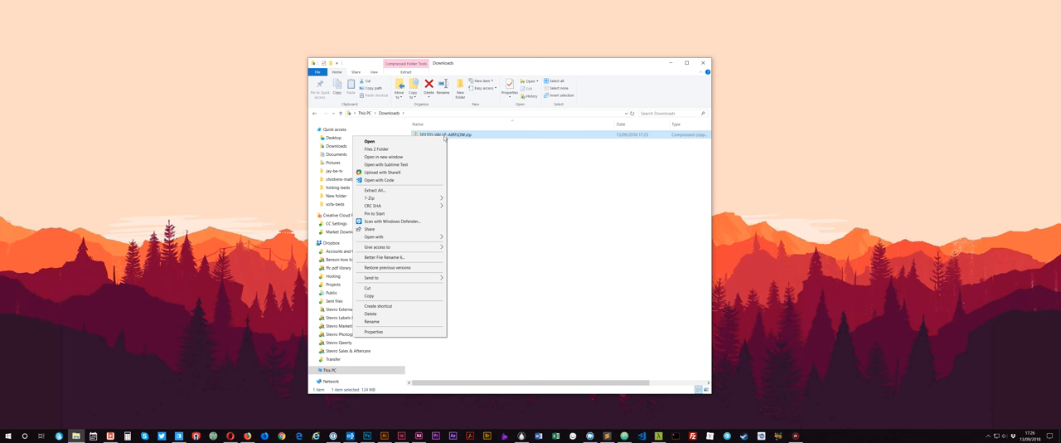
mouse_move(388, 191)
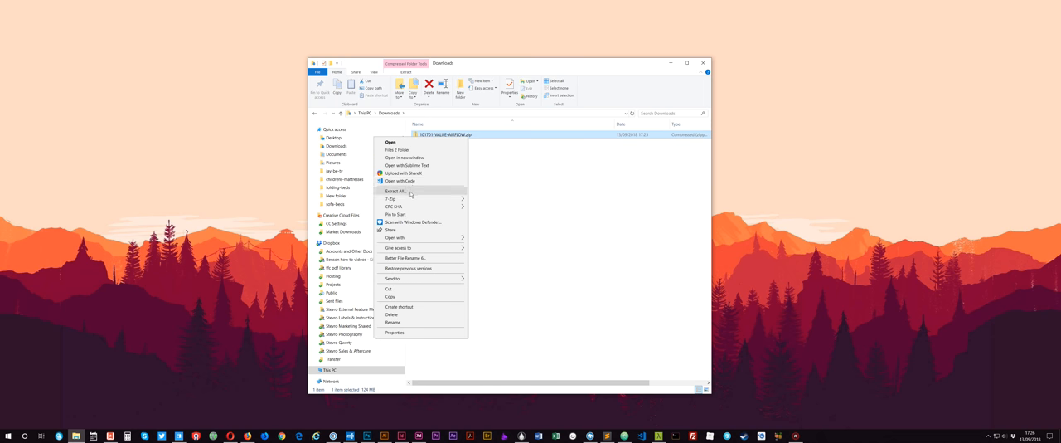
left_click(395, 192)
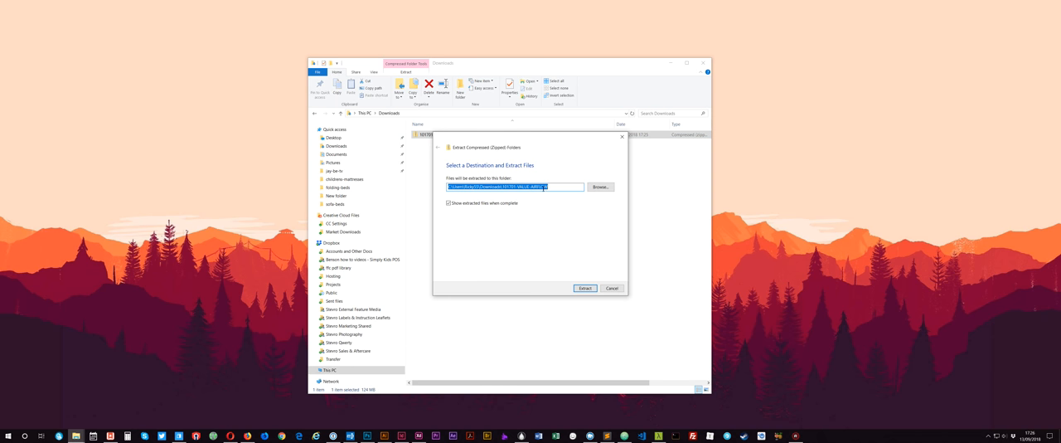
left_click(585, 288)
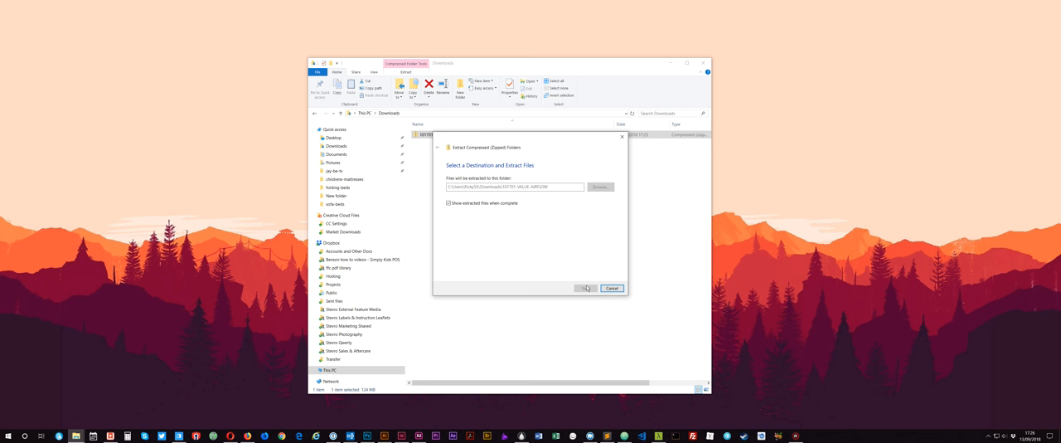
left_click(586, 288)
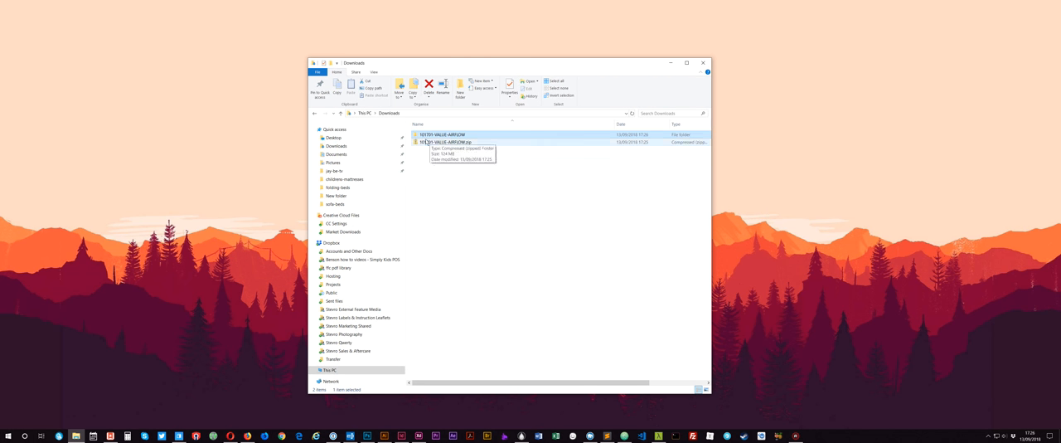
Open the Bed undressed C photo from Value Folding Bed's Lifestyle on White Background folder, then close it.
left_click(446, 142)
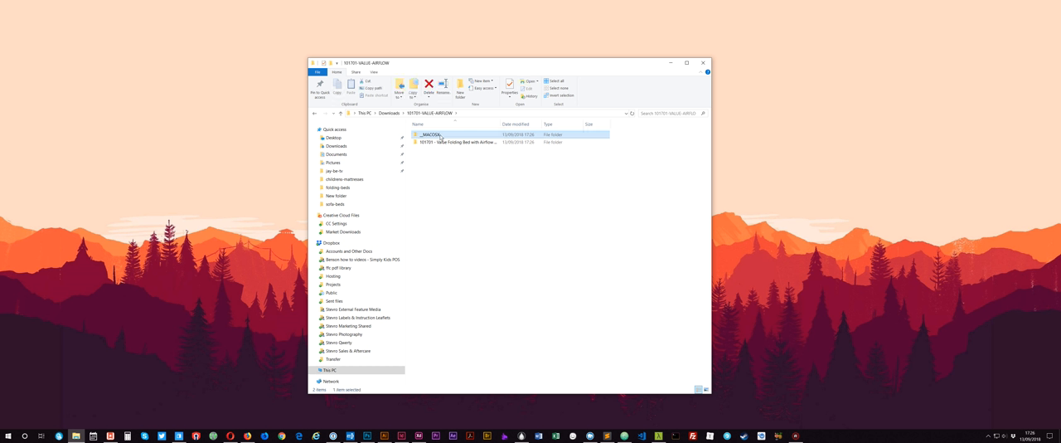
mouse_move(465, 156)
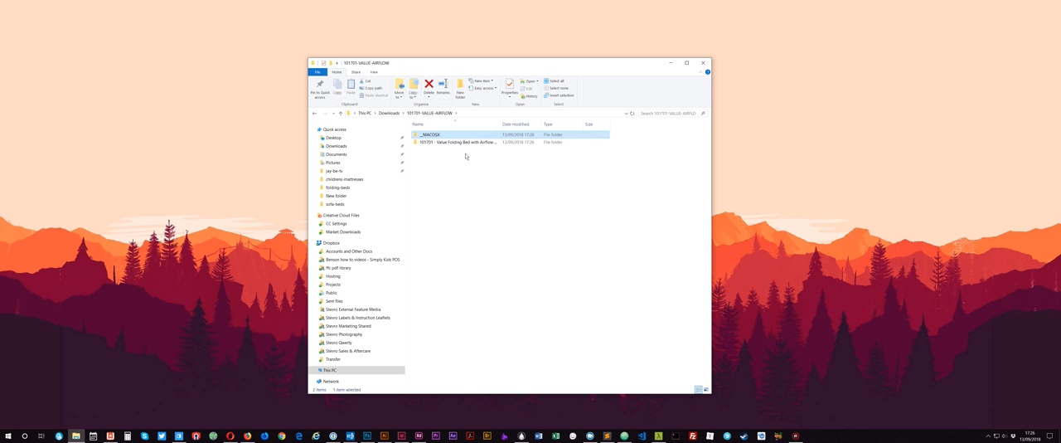
mouse_move(500, 218)
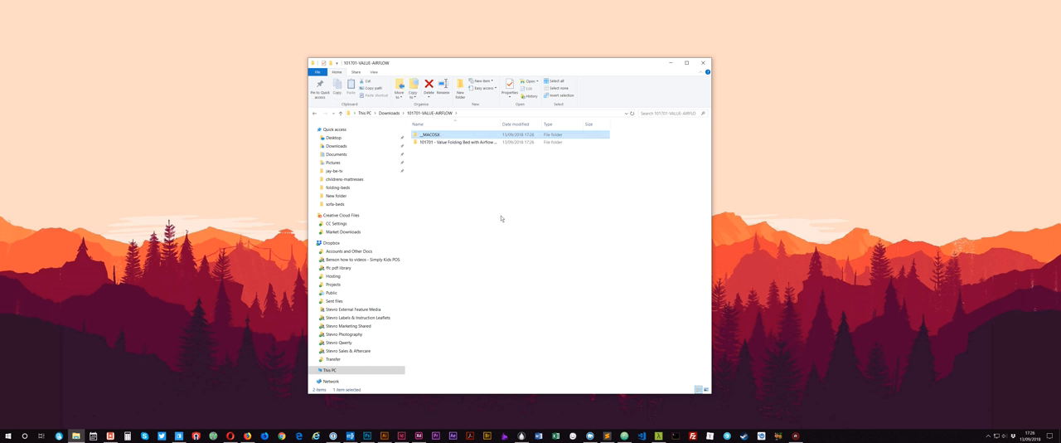
double_click(460, 142)
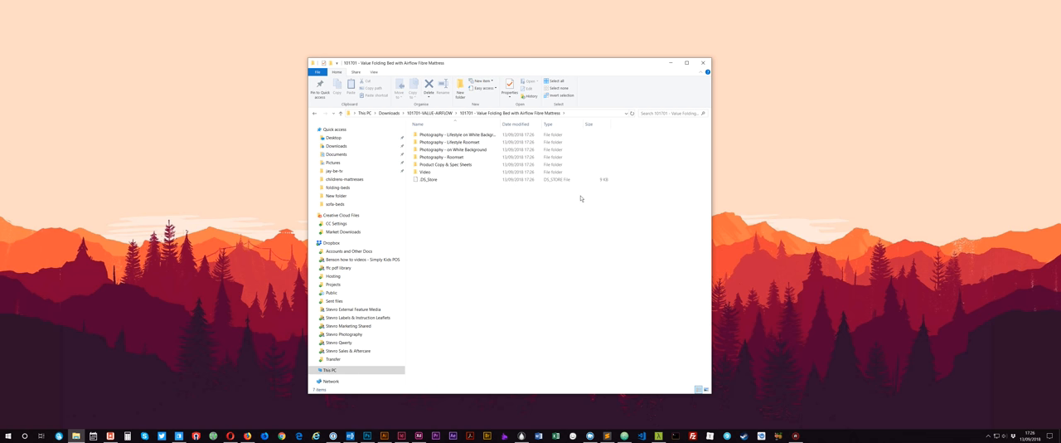
left_click(461, 135)
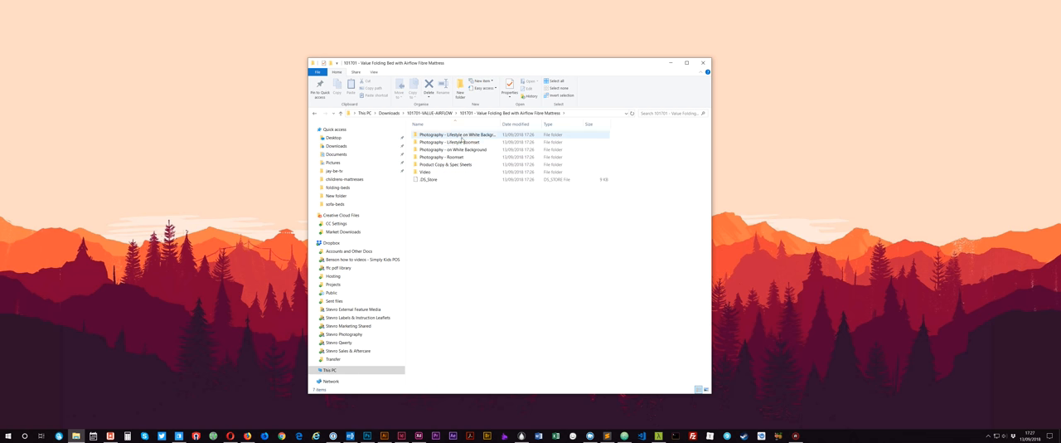
double_click(437, 157)
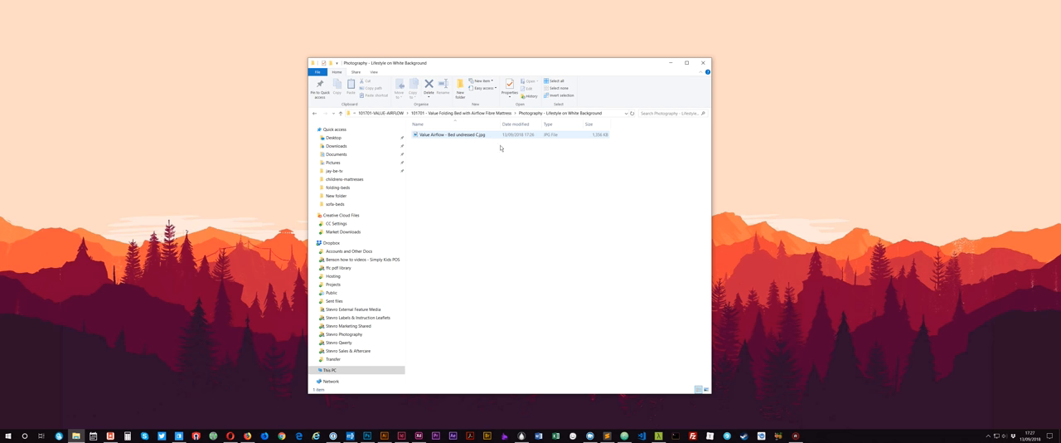
double_click(454, 134)
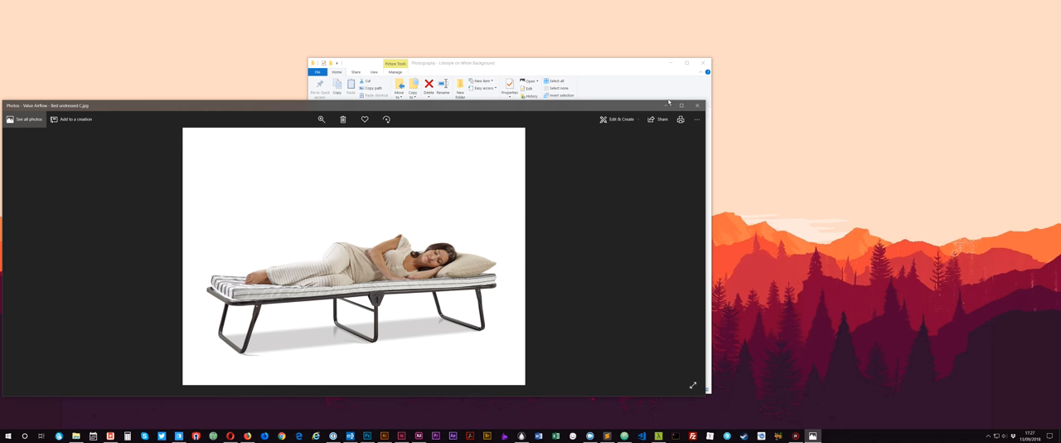
left_click(697, 105)
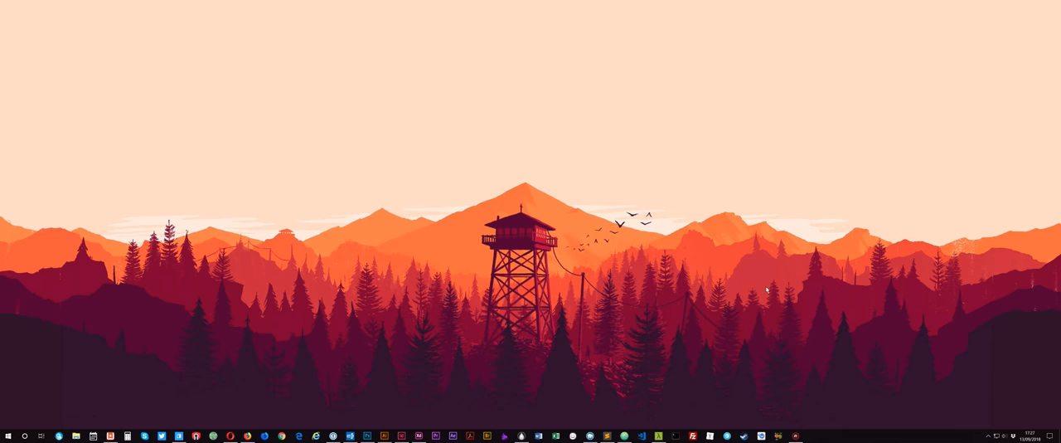